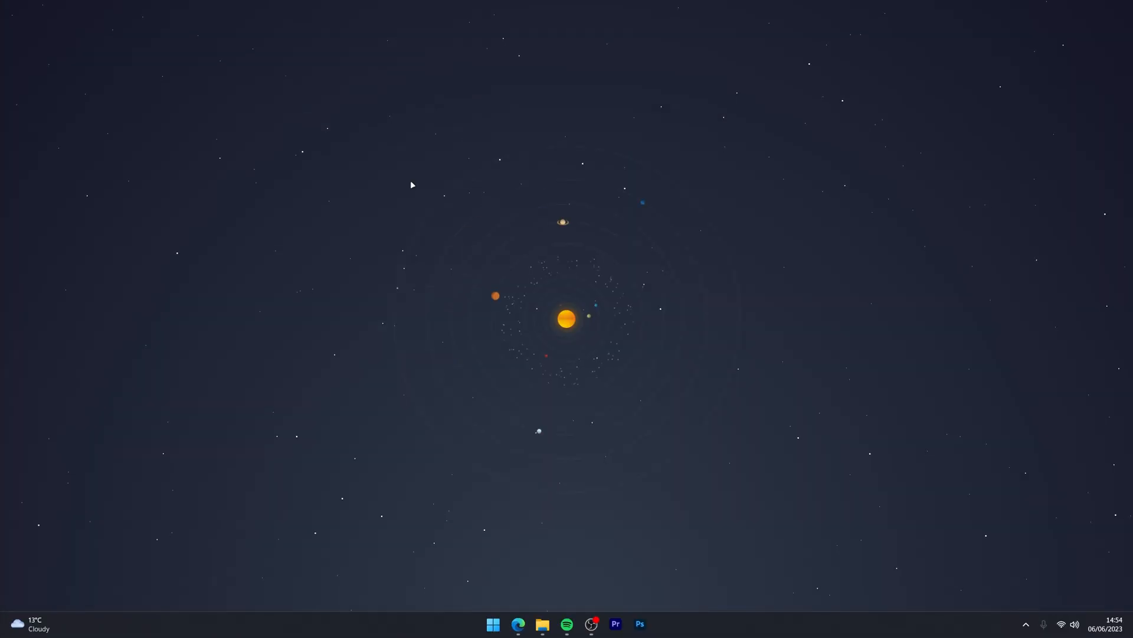
Step: Log into the Techademics Shop admin with the saved Edge credential and go to Settings
{"action": "left_click", "coordinate": [517, 624]}
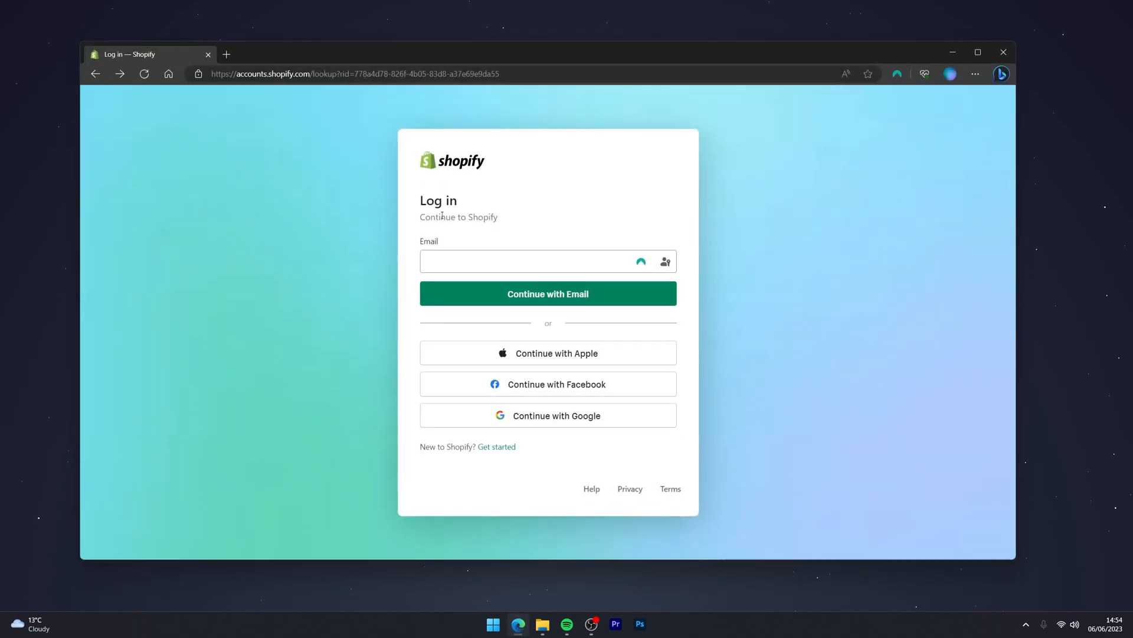
{"action": "left_click", "coordinate": [548, 261]}
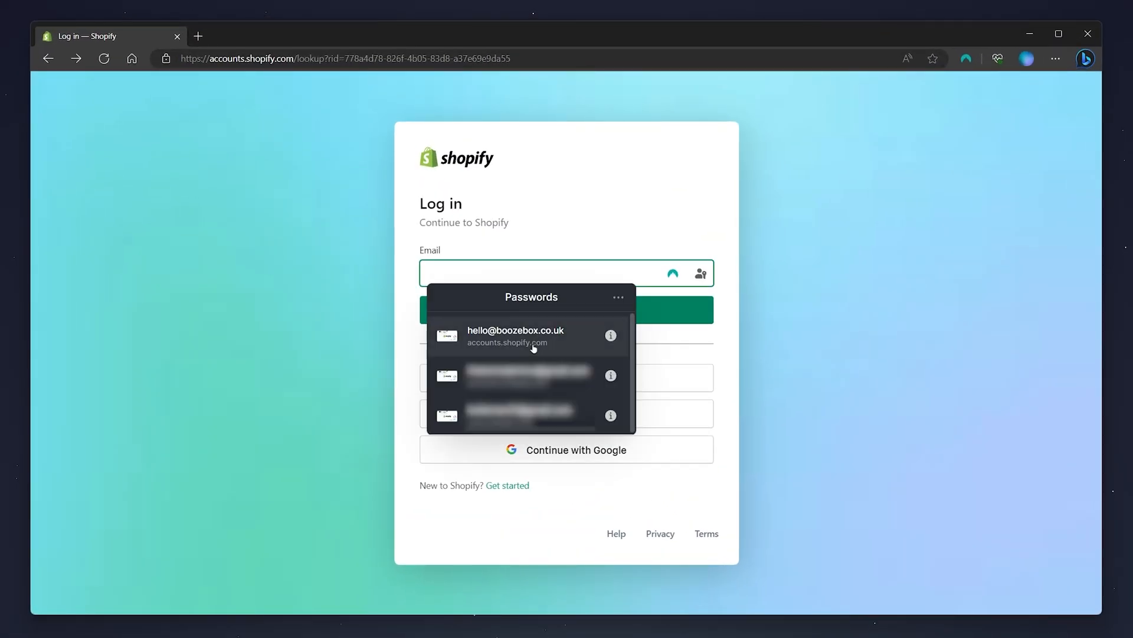
{"action": "left_click", "coordinate": [514, 335]}
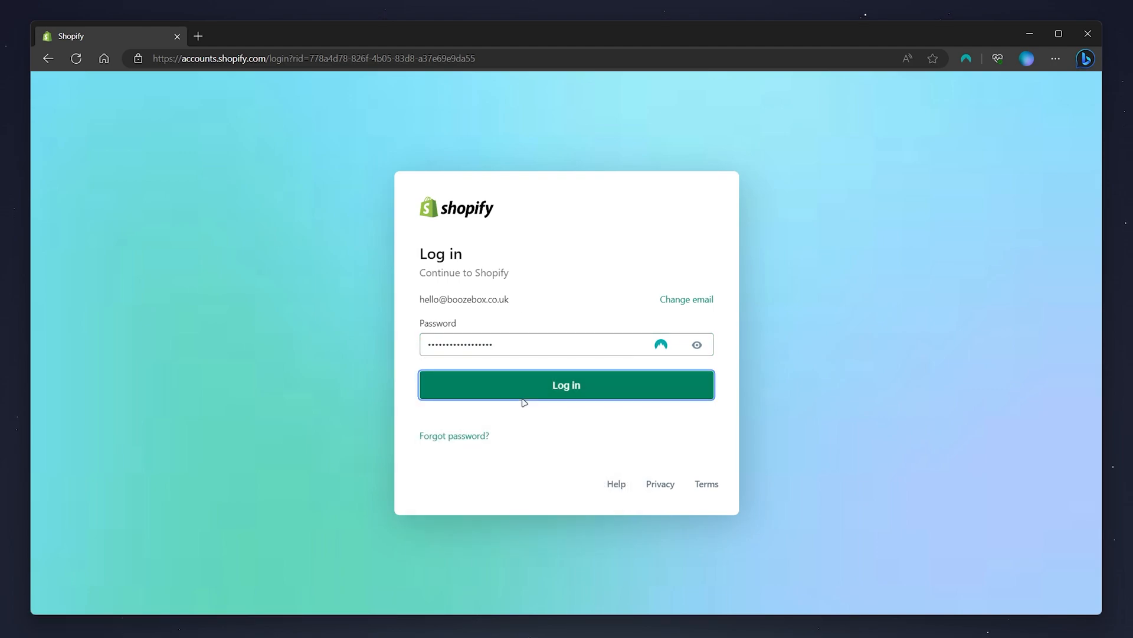
{"action": "left_click", "coordinate": [566, 384]}
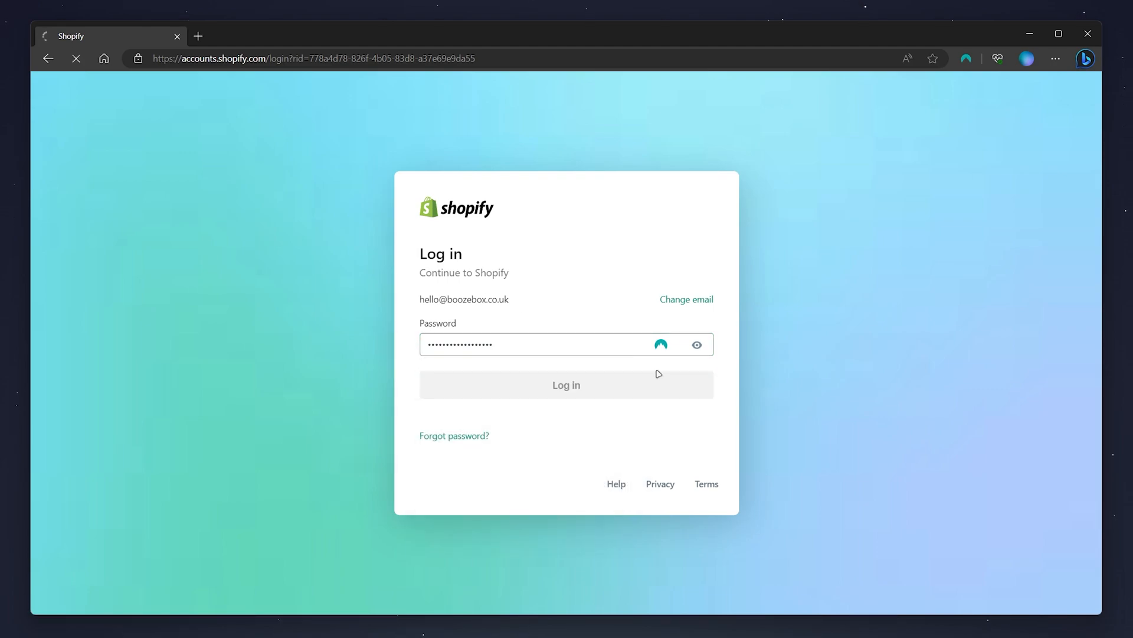
{"action": "left_click", "coordinate": [566, 384]}
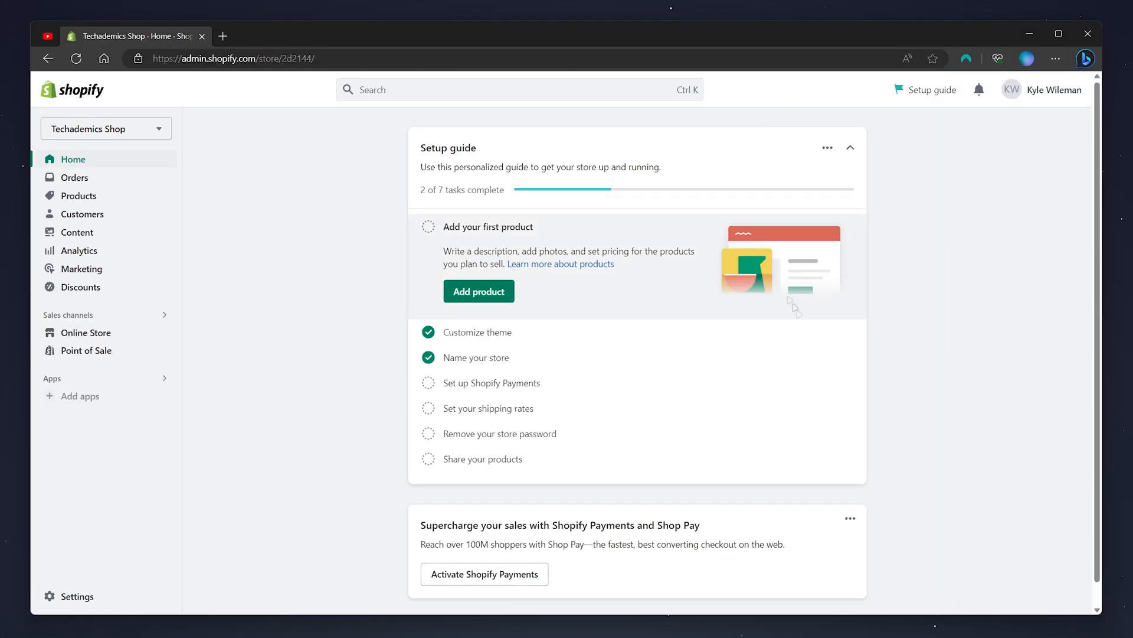
{"action": "mouse_move", "coordinate": [361, 207]}
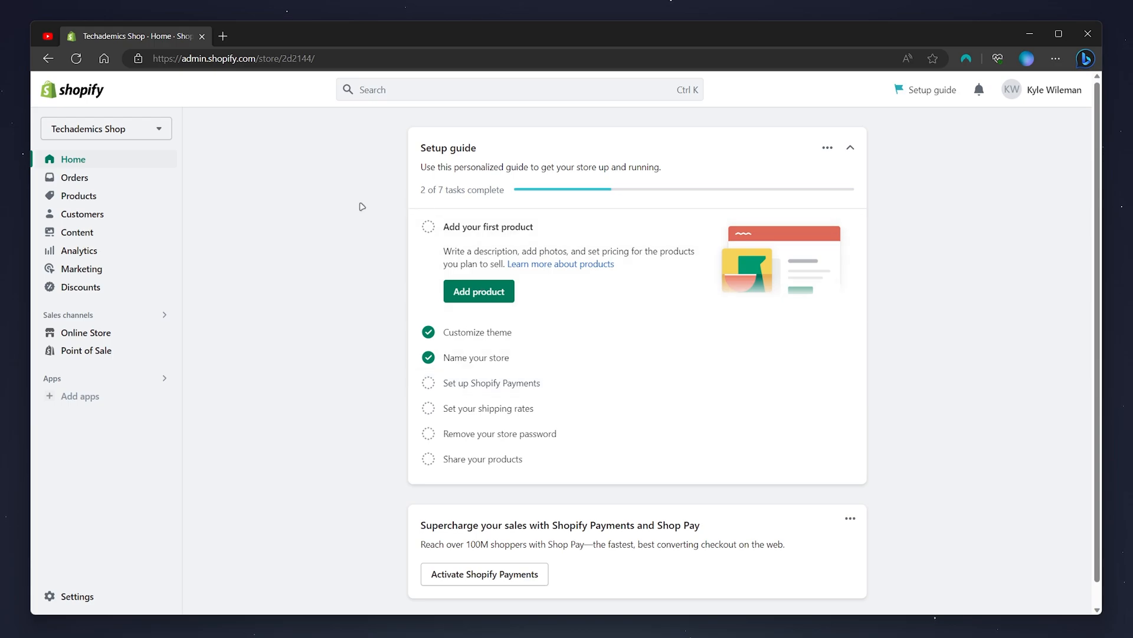
{"action": "mouse_move", "coordinate": [303, 416]}
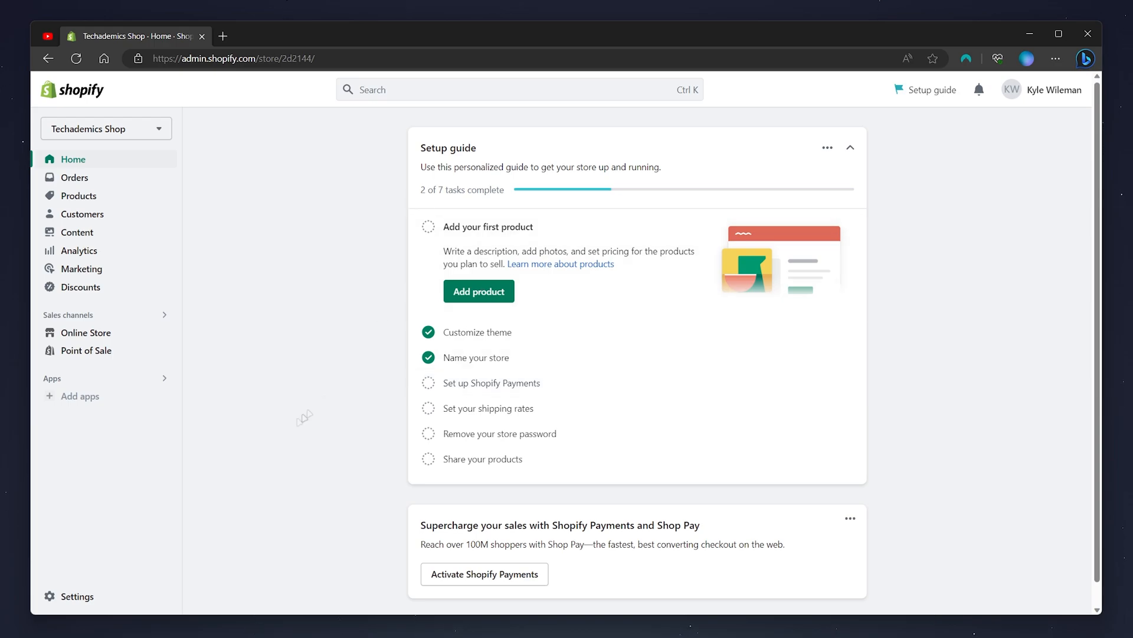
{"action": "left_click", "coordinate": [76, 596]}
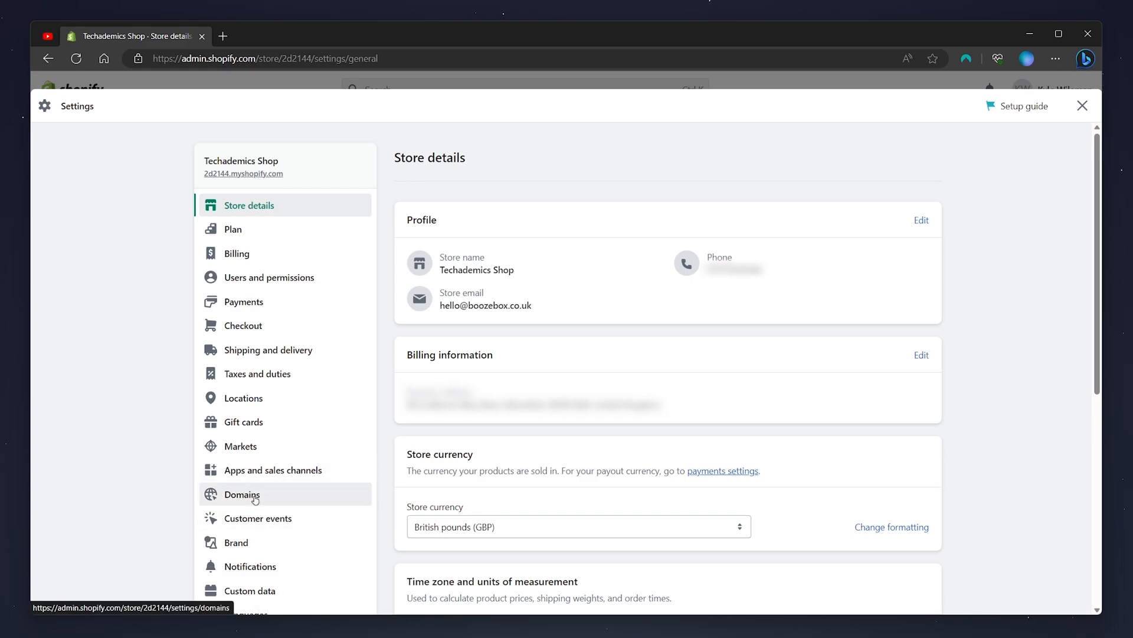
Step: Go to Domains and start changing to a new myshopify.com domain
{"action": "left_click", "coordinate": [241, 494]}
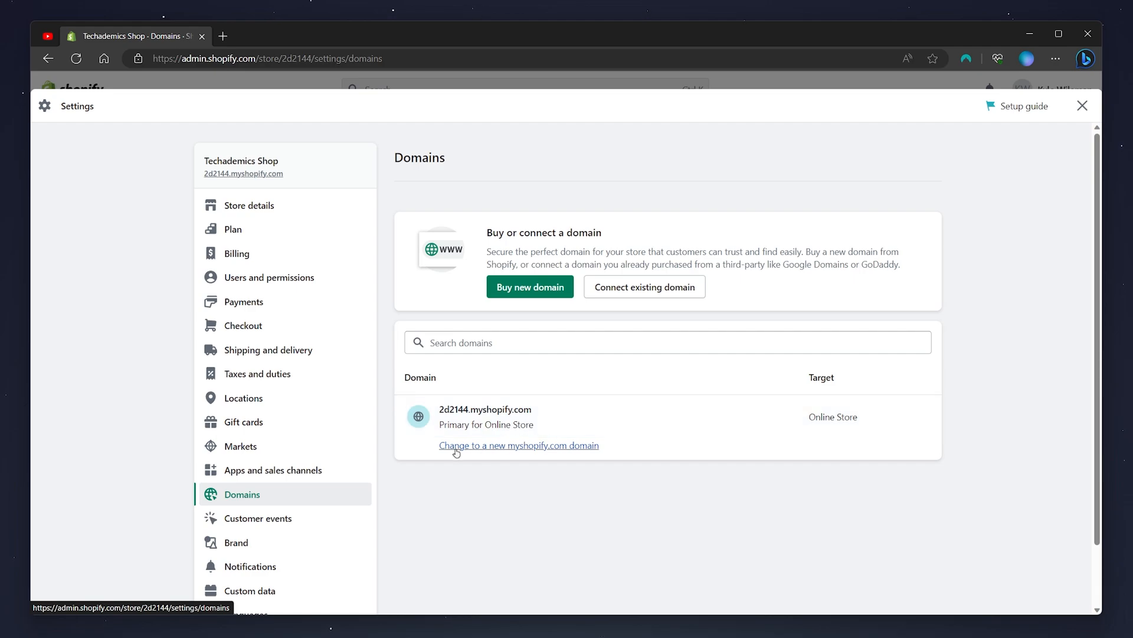
{"action": "left_click", "coordinate": [518, 444]}
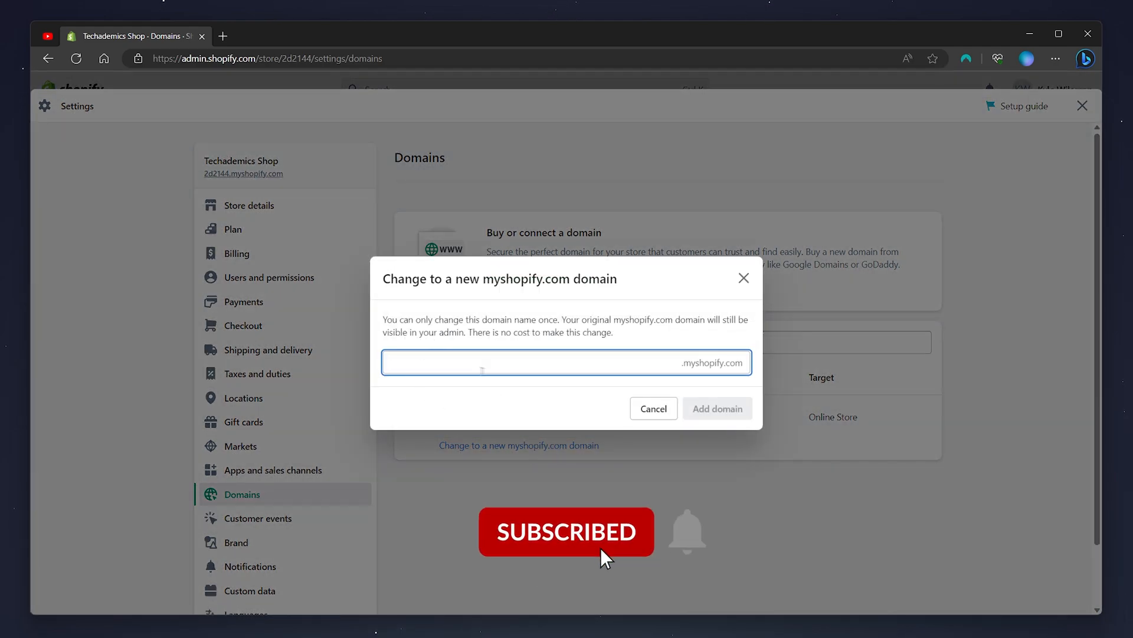
Step: Enter 'mytechademics' as the new myshopify.com domain name and add it
{"action": "type", "text": "mytechademics"}
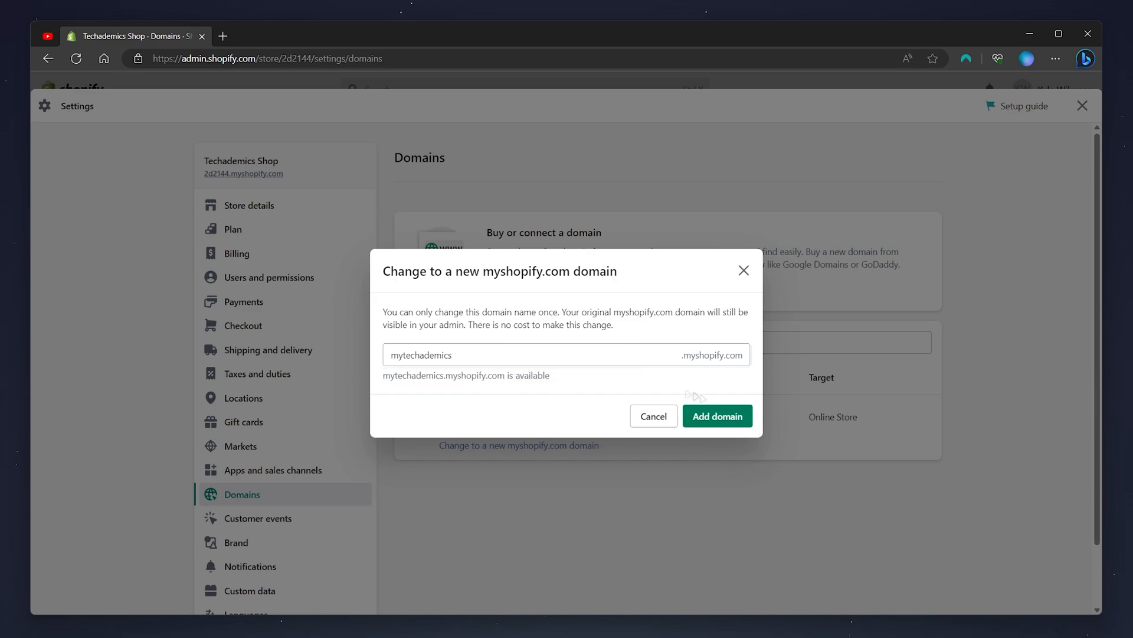
{"action": "left_click", "coordinate": [716, 416]}
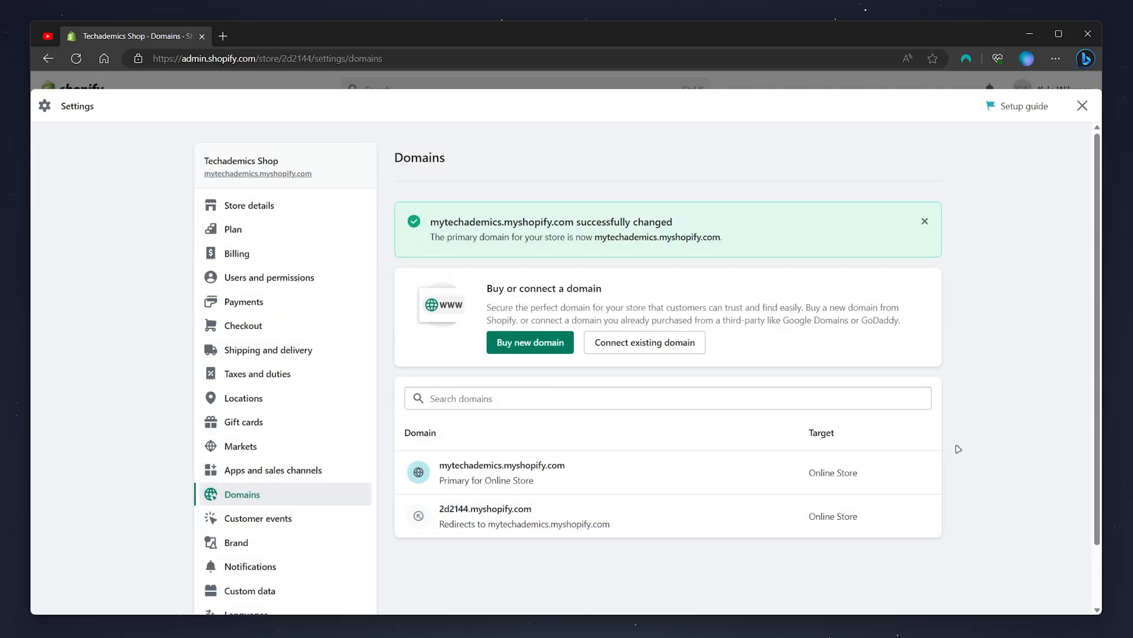
{"action": "mouse_move", "coordinate": [529, 342]}
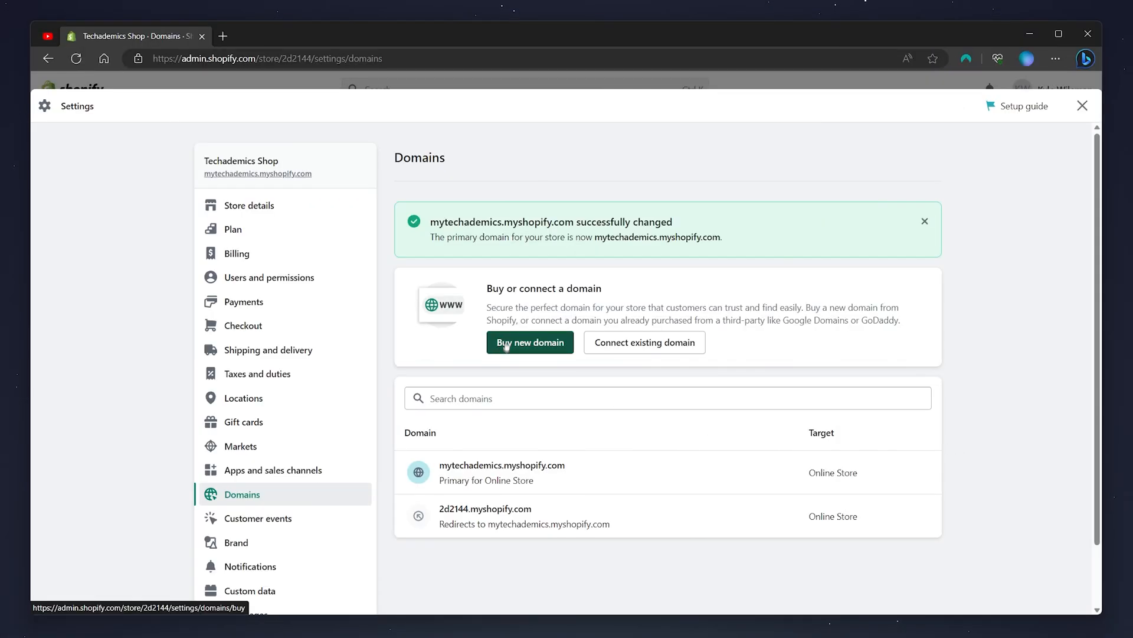